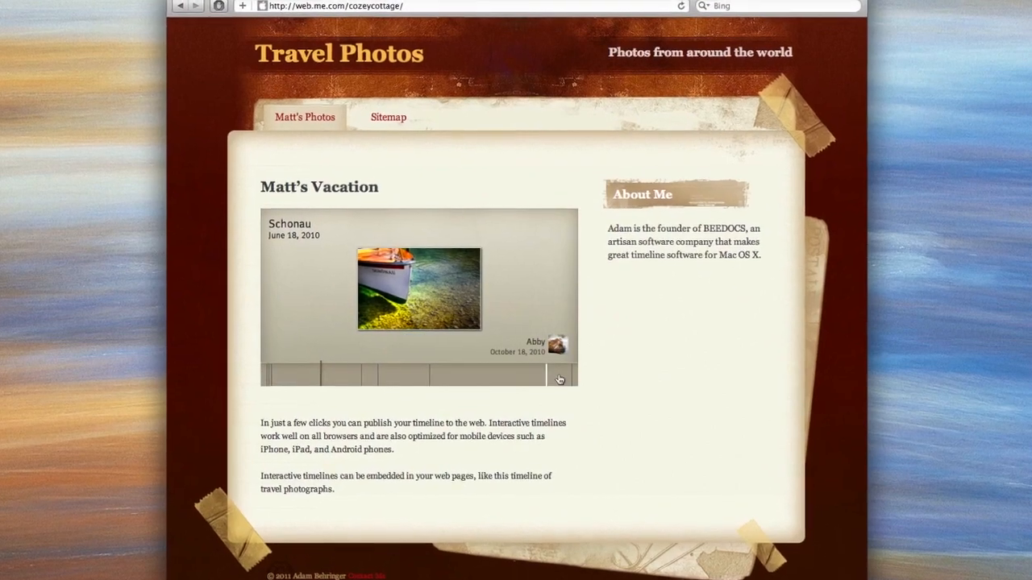
# - Step through the embedded travel timeline on the published Travel Photos page
pyautogui.click(560, 378)
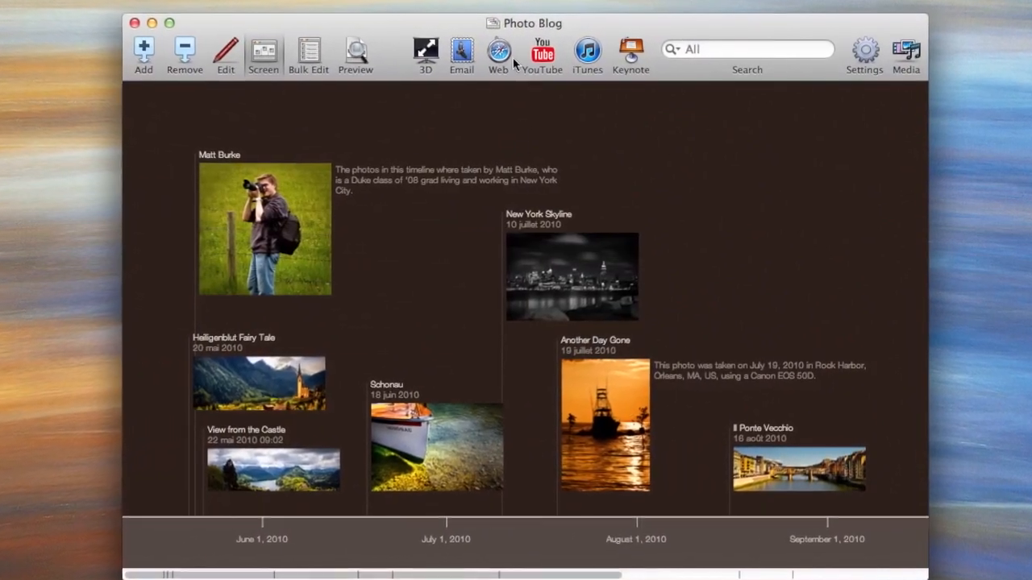
# - Publish the Photo Blog timeline to the web with a Vintage Shop look
pyautogui.click(498, 48)
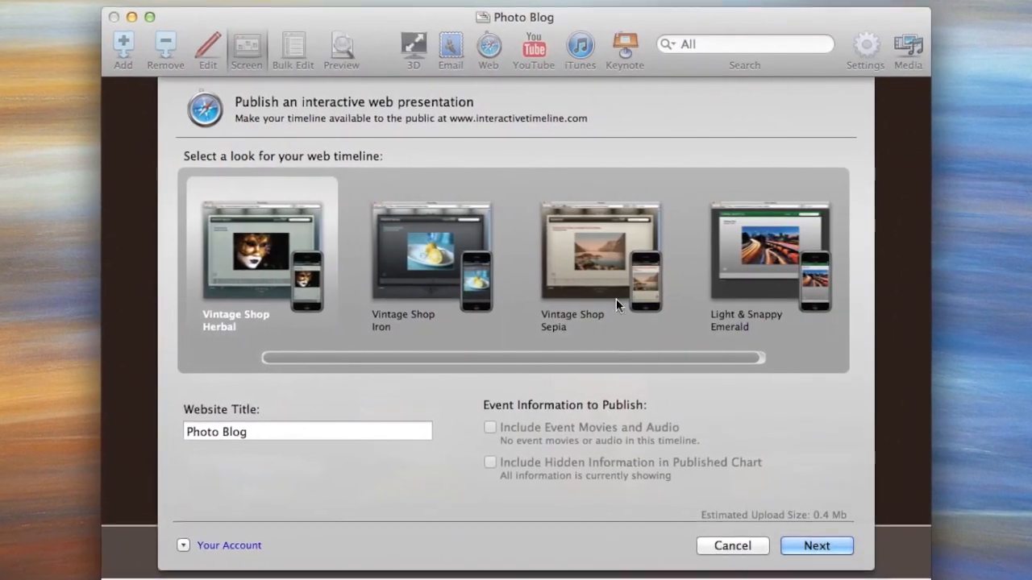
pyautogui.click(599, 258)
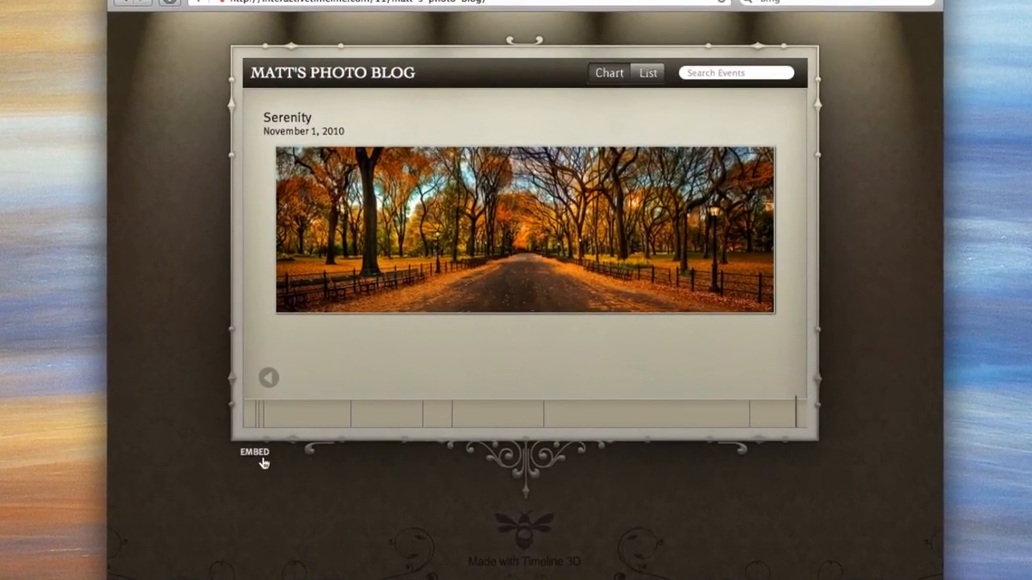
# - Select the 480 × 269 no-header embed code for Matt's Photo Blog
pyautogui.click(255, 451)
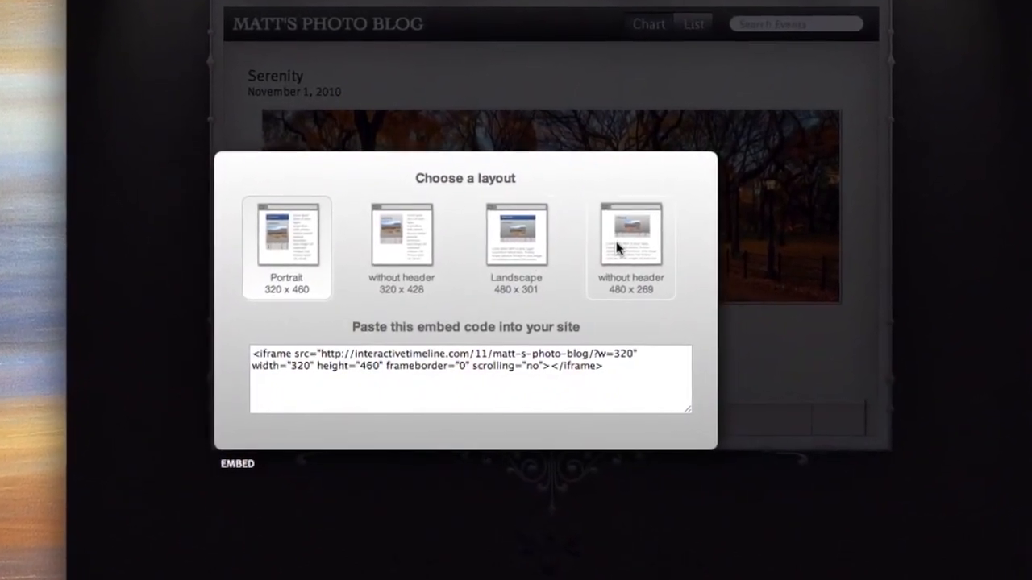
pyautogui.click(630, 235)
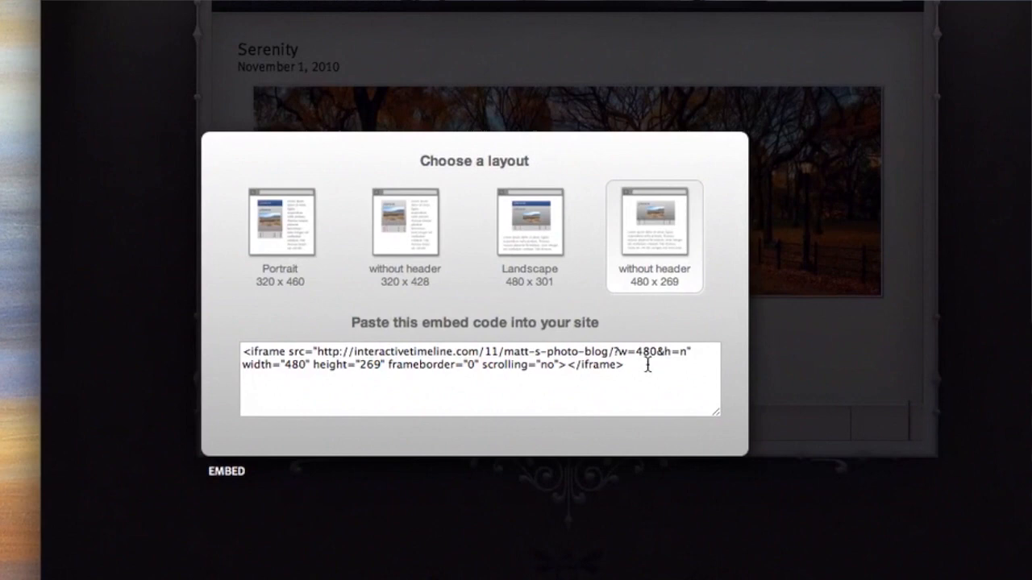
pyautogui.tripleClick(467, 363)
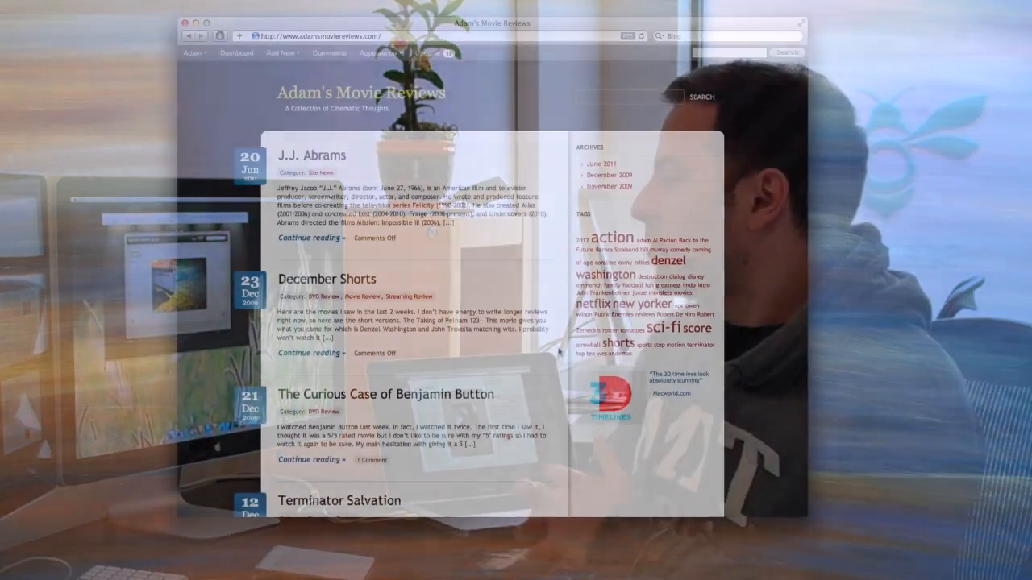
# - Open the J.J. Abrams post on Adam's Movie Reviews for editing
pyautogui.scroll(-3)
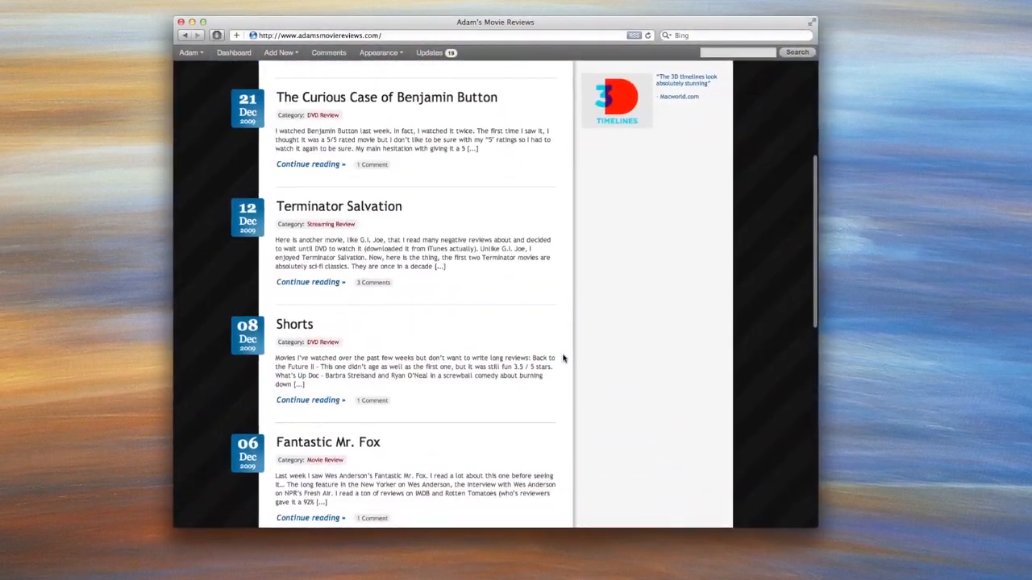
pyautogui.scroll(3)
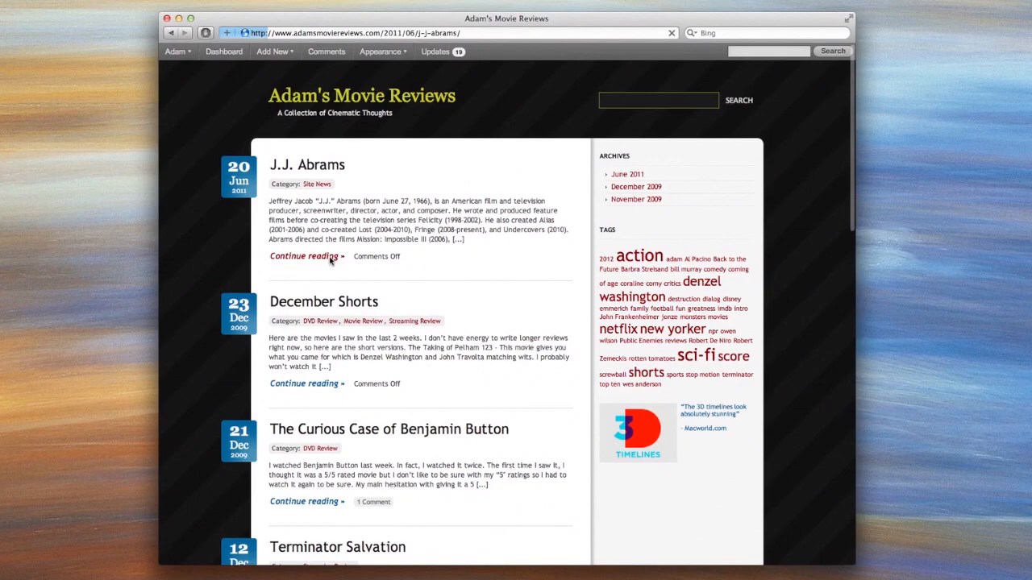
pyautogui.click(303, 254)
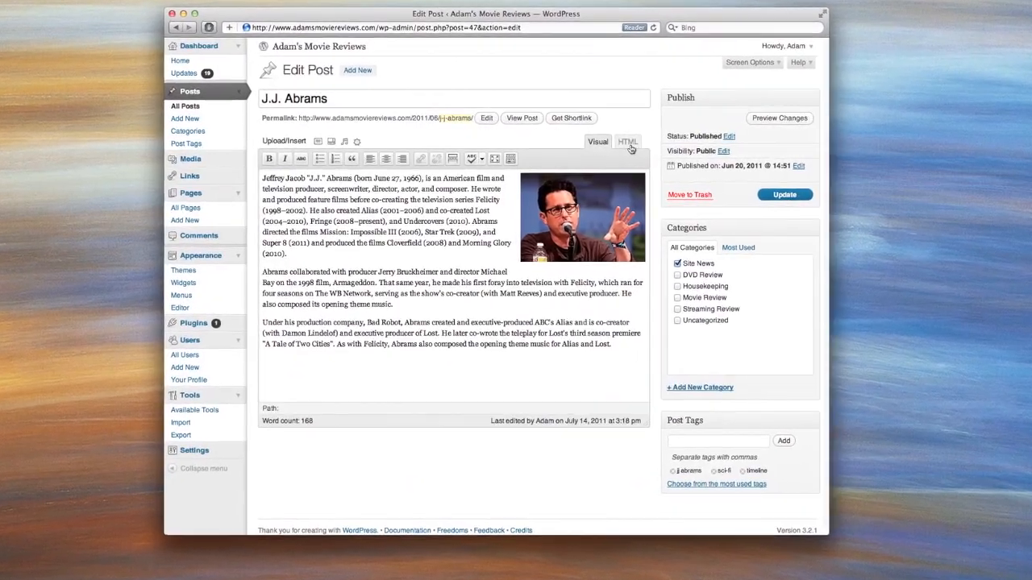
# - View the J.J. Abrams post as raw HTML in the editor
pyautogui.click(629, 142)
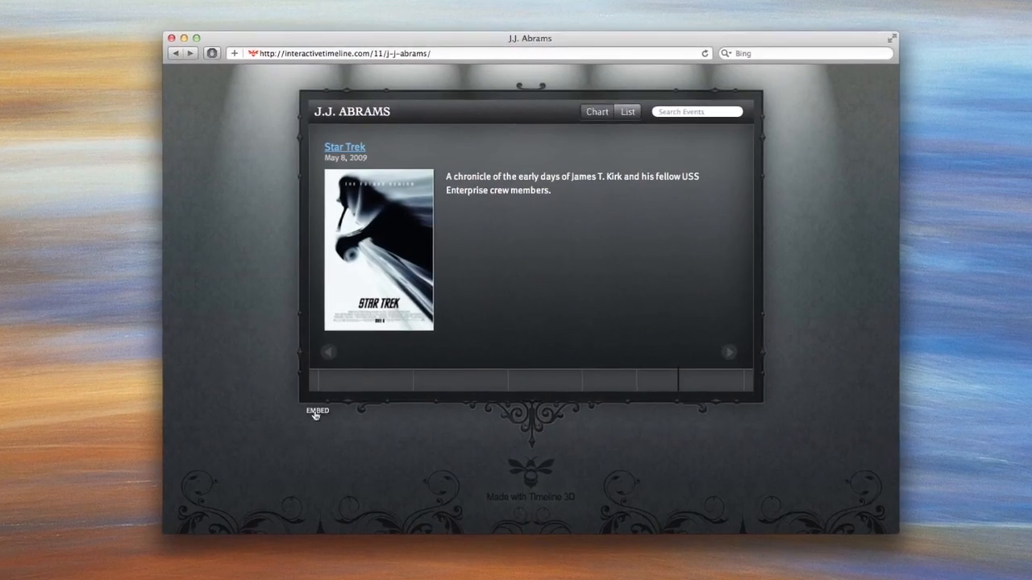
# - Compare embed layouts and choose the portrait 320 × 460 code for the J.J. Abrams timeline
pyautogui.click(316, 411)
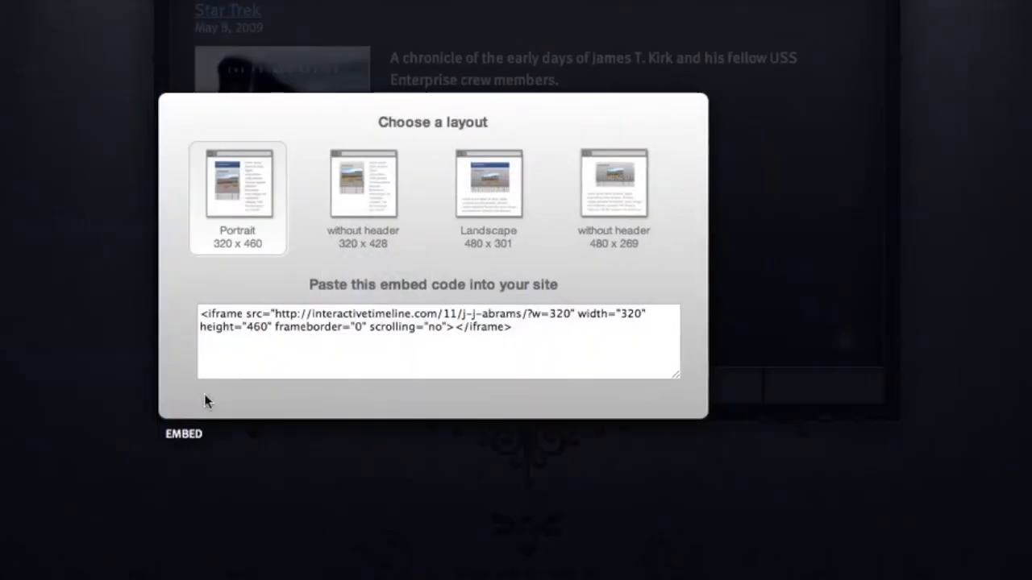
pyautogui.click(363, 197)
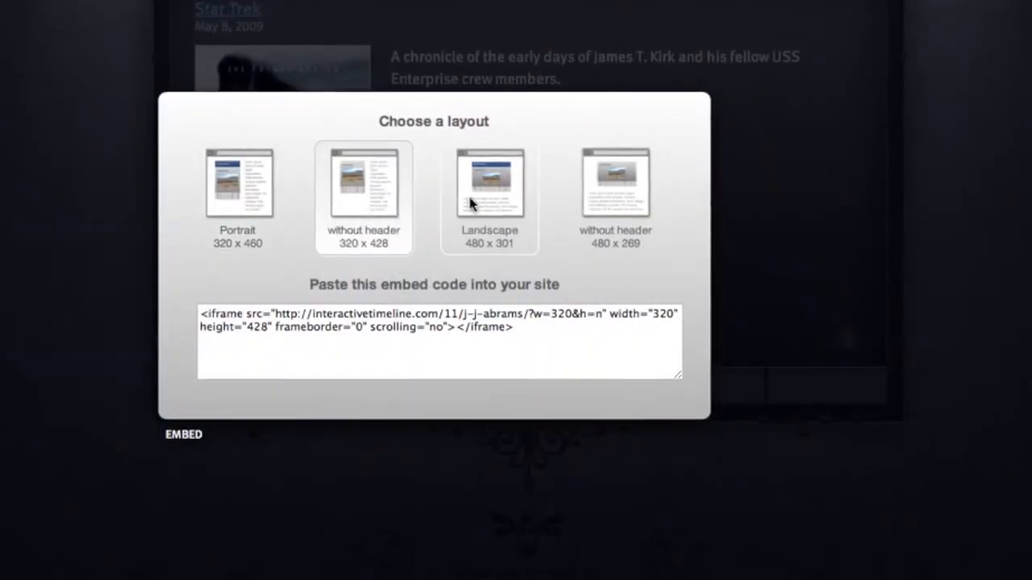
pyautogui.click(616, 197)
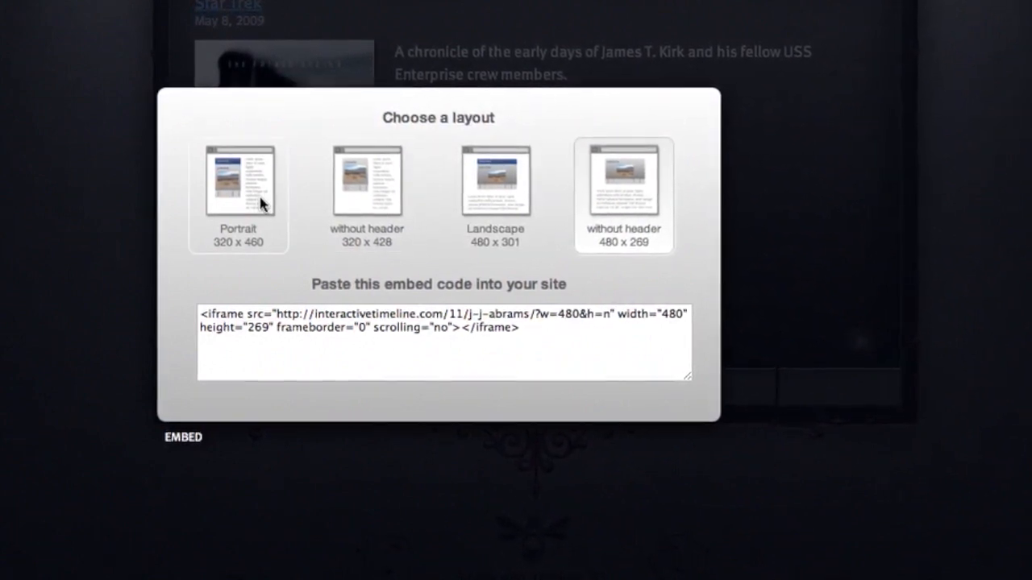
pyautogui.click(238, 180)
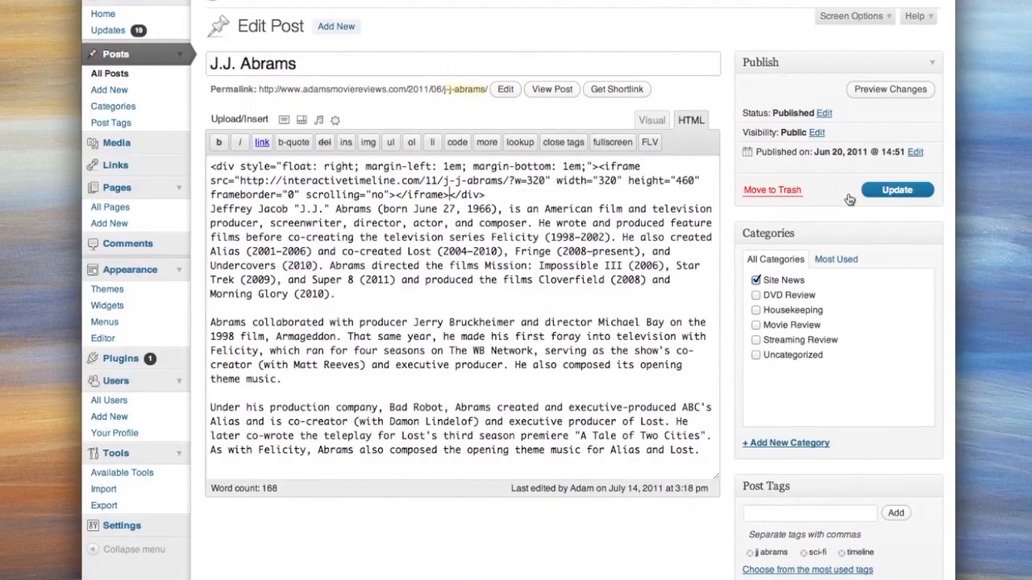
# - Update the J.J. Abrams post with the embedded timeline
pyautogui.click(897, 190)
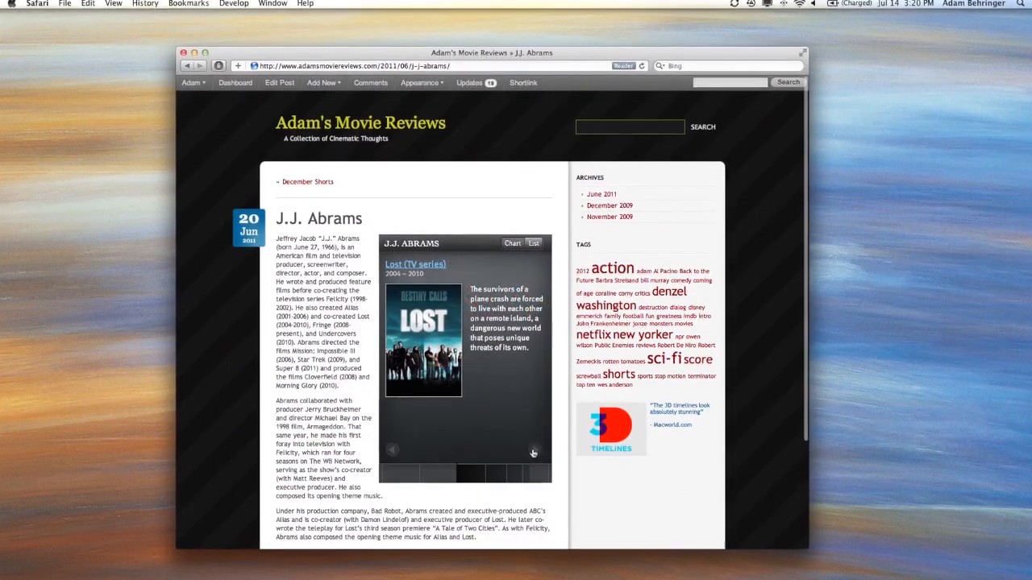
# - Browse events in the embedded timeline on the published post
pyautogui.click(532, 452)
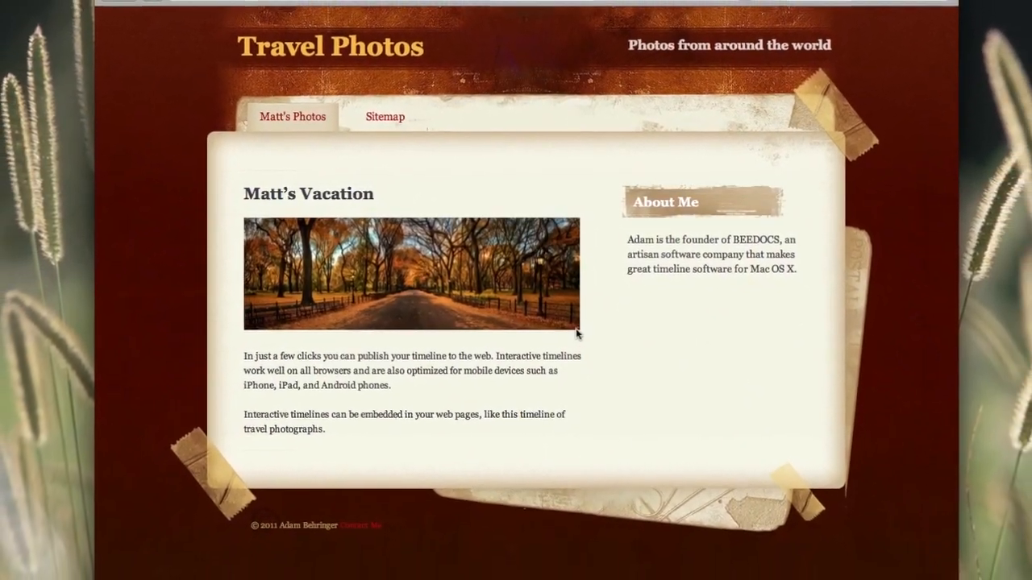
# - Scroll the Matt's Vacation page in RapidWeaver to its top
pyautogui.scroll(3)
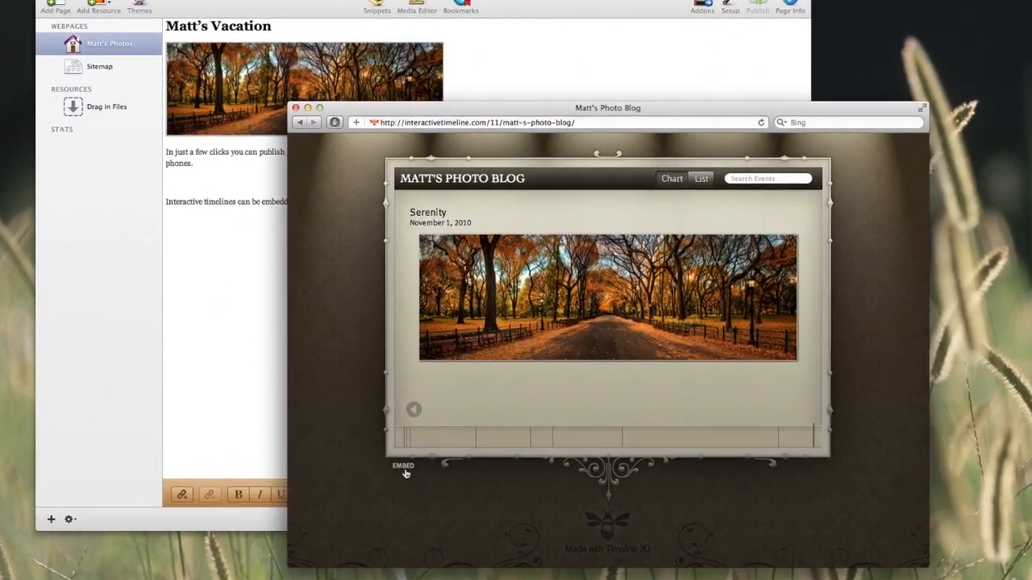
# - Select the 480 × 269 no-header embed code for Matt's Photo Blog
pyautogui.click(403, 466)
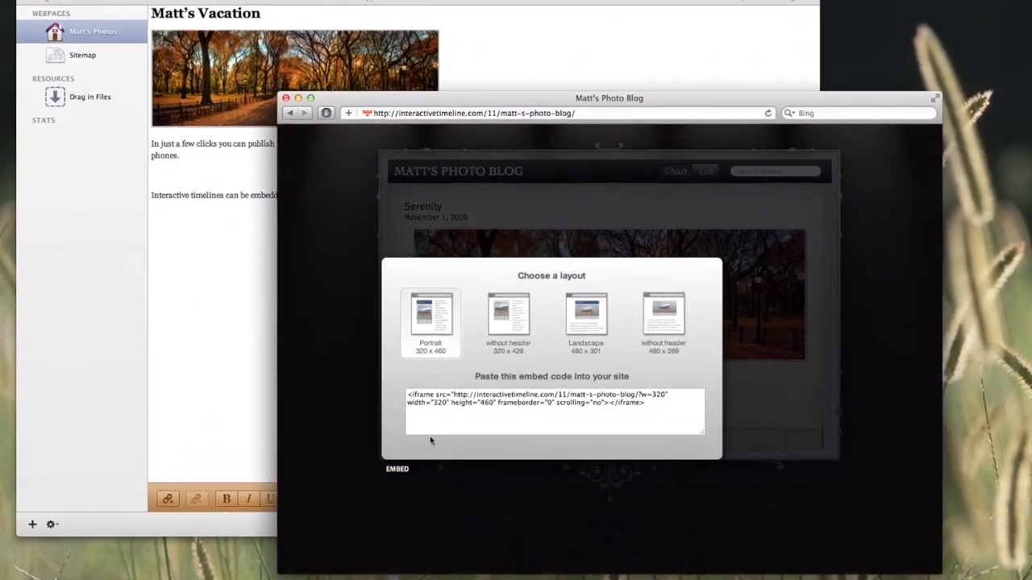
pyautogui.click(667, 319)
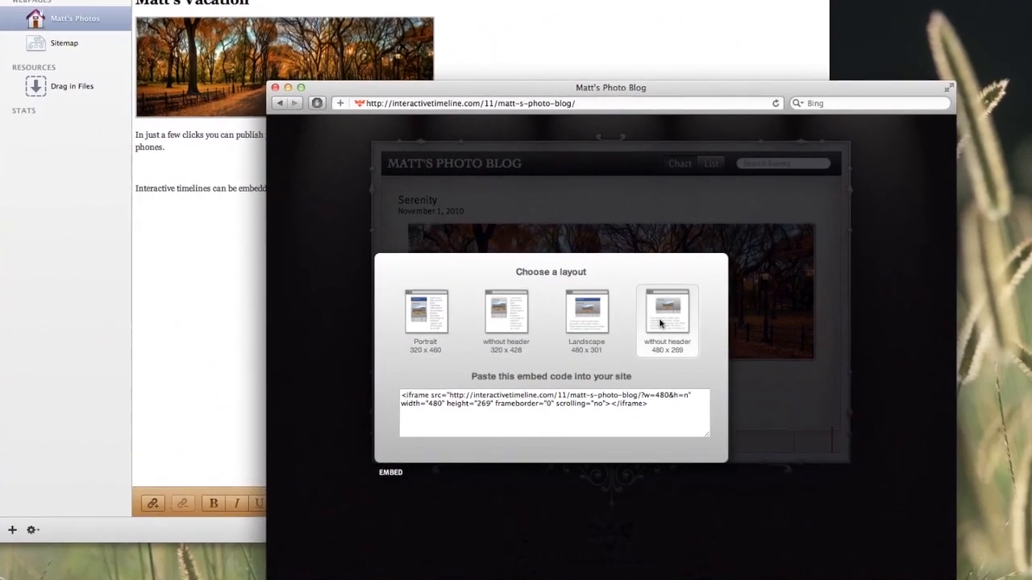
pyautogui.tripleClick(551, 400)
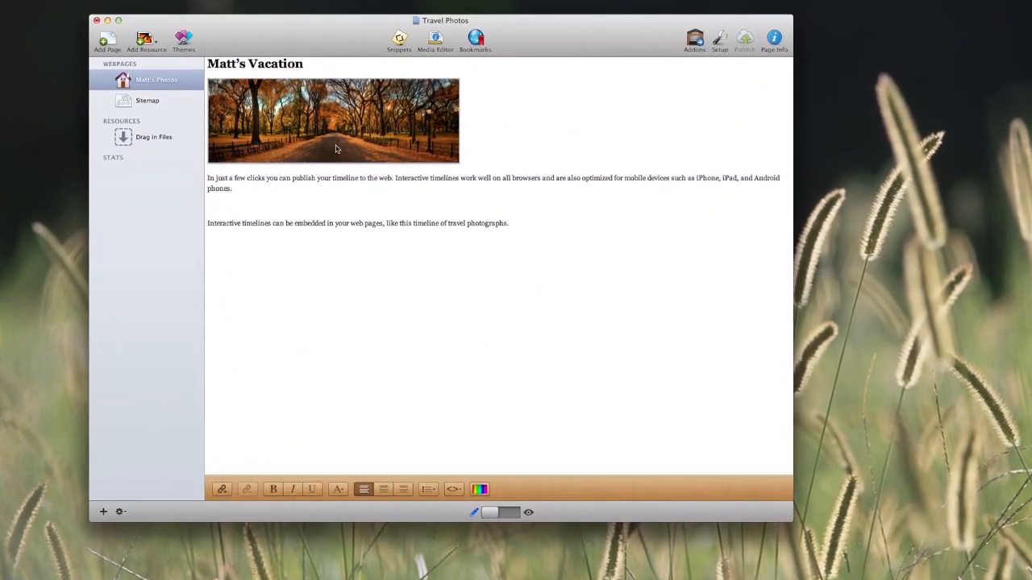
# - Swap the vacation photo for the timeline iframe and preview the embedded photo timeline
pyautogui.click(453, 490)
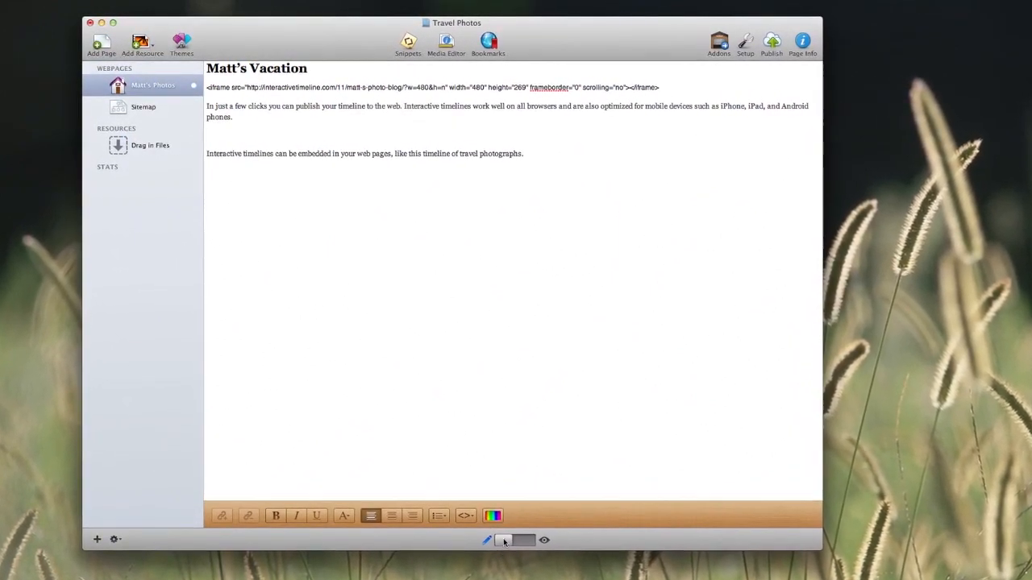
pyautogui.click(545, 540)
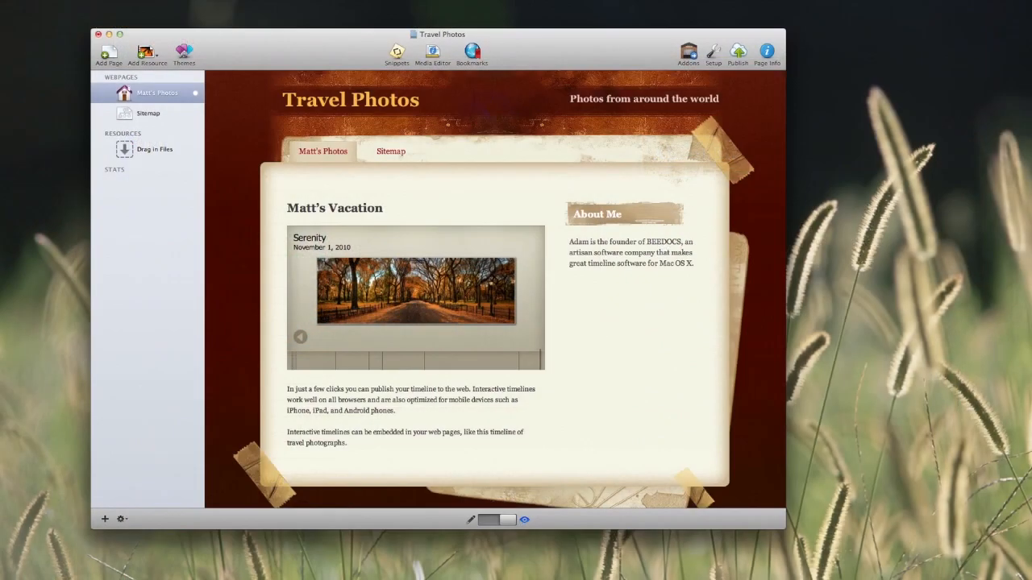
# - Add a View Full Size link below the timeline and publish Travel Photos to the web
pyautogui.click(471, 519)
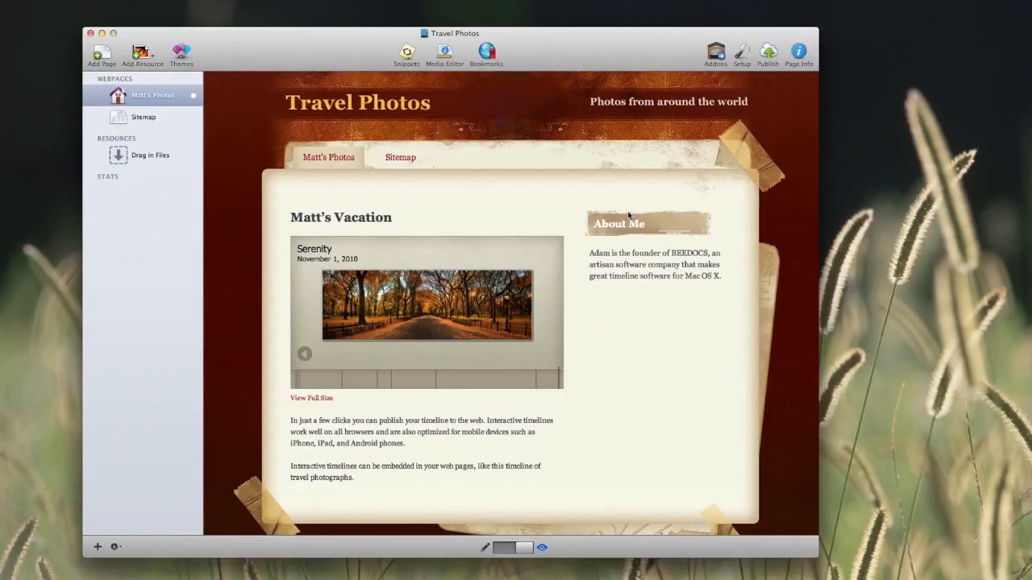
pyautogui.click(768, 51)
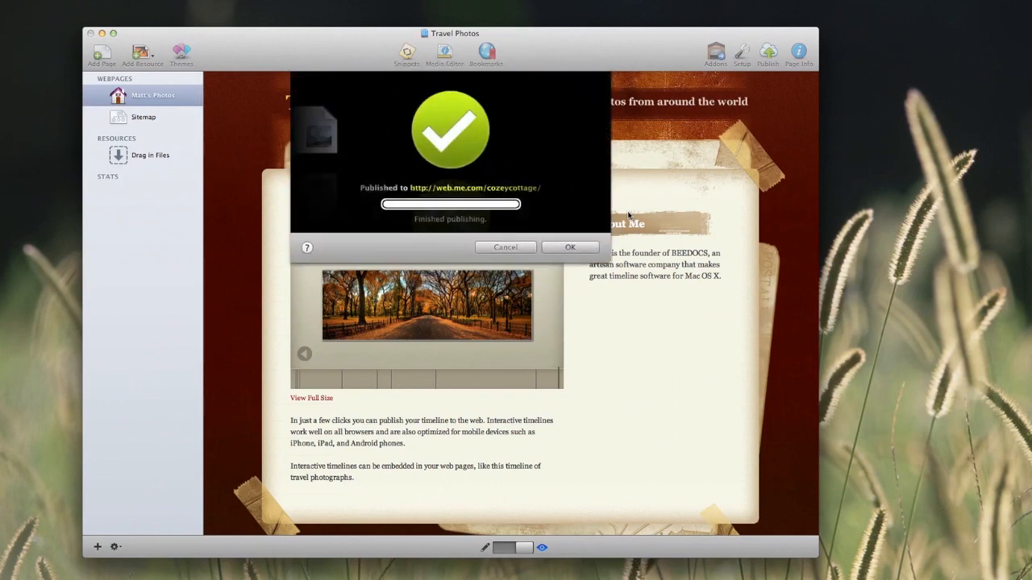
pyautogui.click(571, 246)
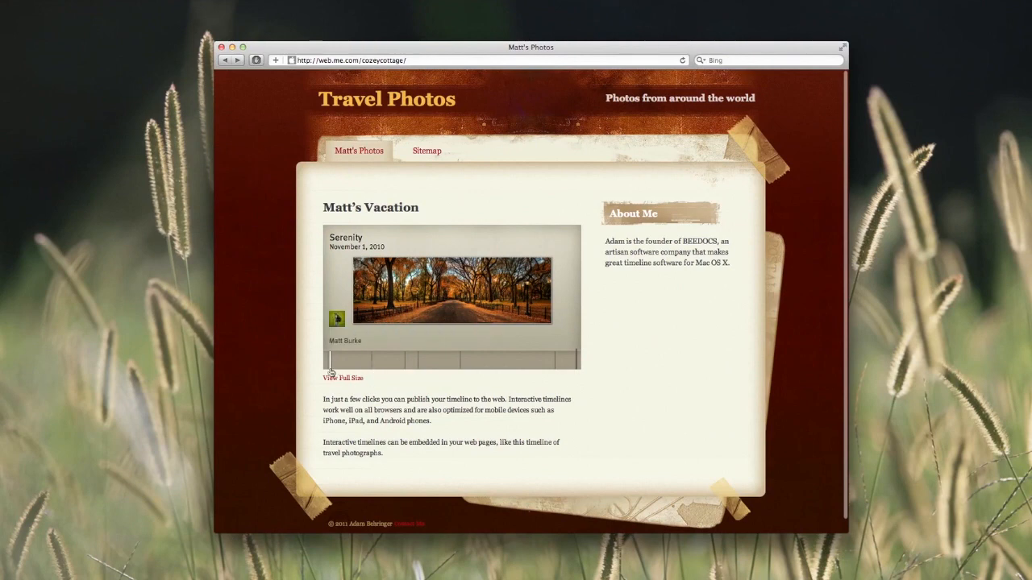
# - Step through the embedded timeline, view Matt's Photo Blog at full size and reach the Serenity event
pyautogui.click(335, 319)
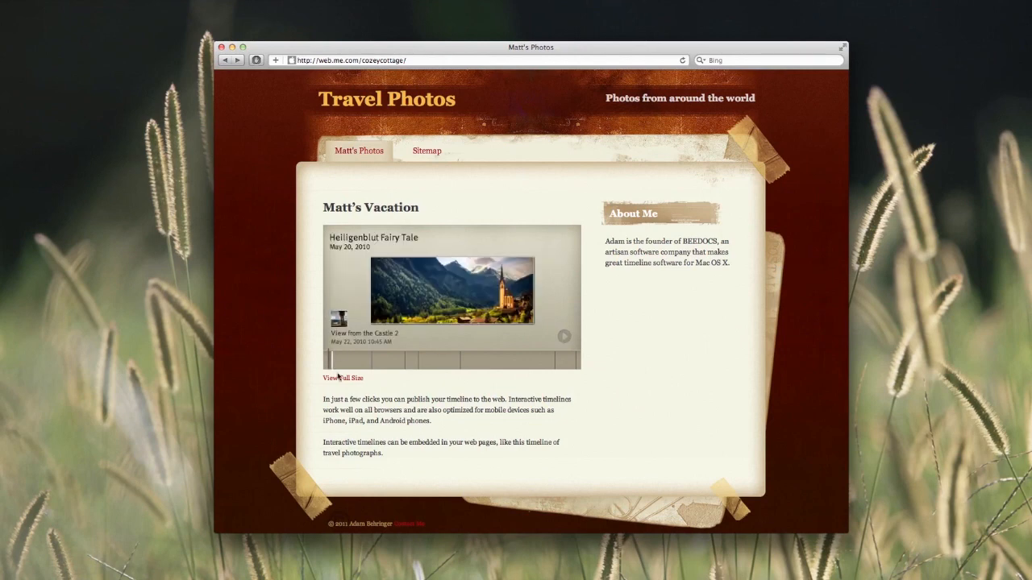
pyautogui.click(341, 377)
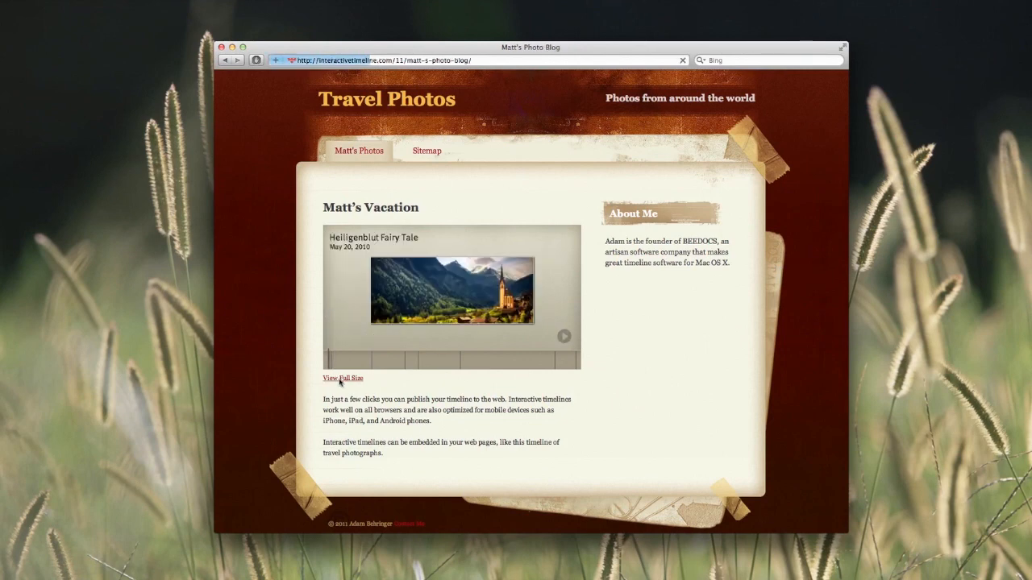
pyautogui.click(341, 377)
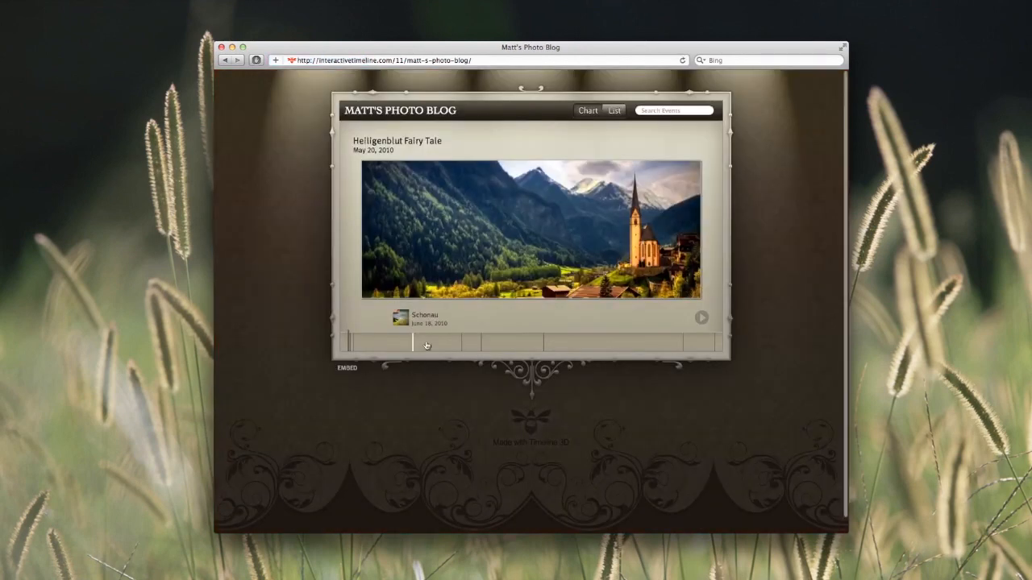
pyautogui.click(535, 342)
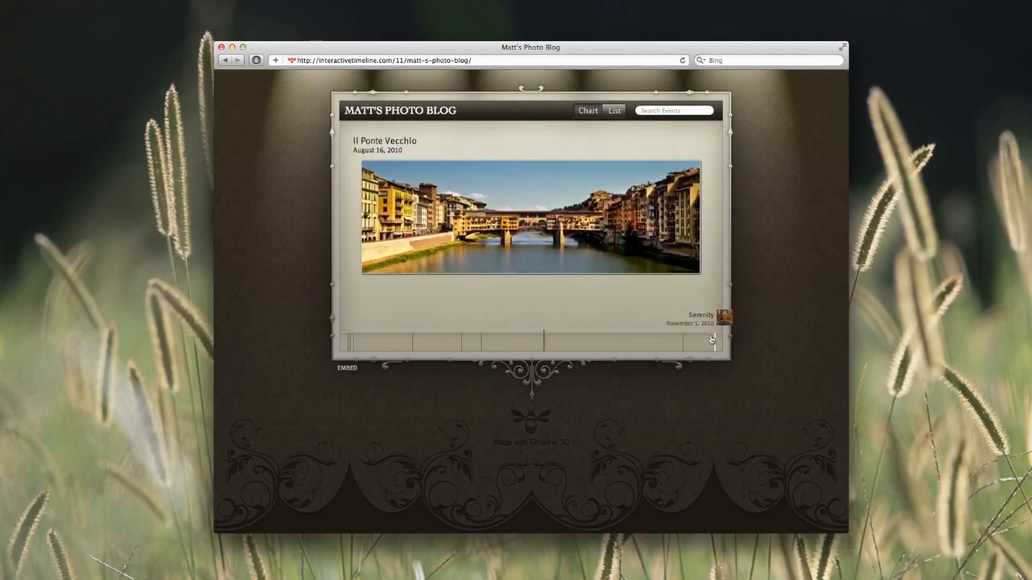
pyautogui.click(723, 314)
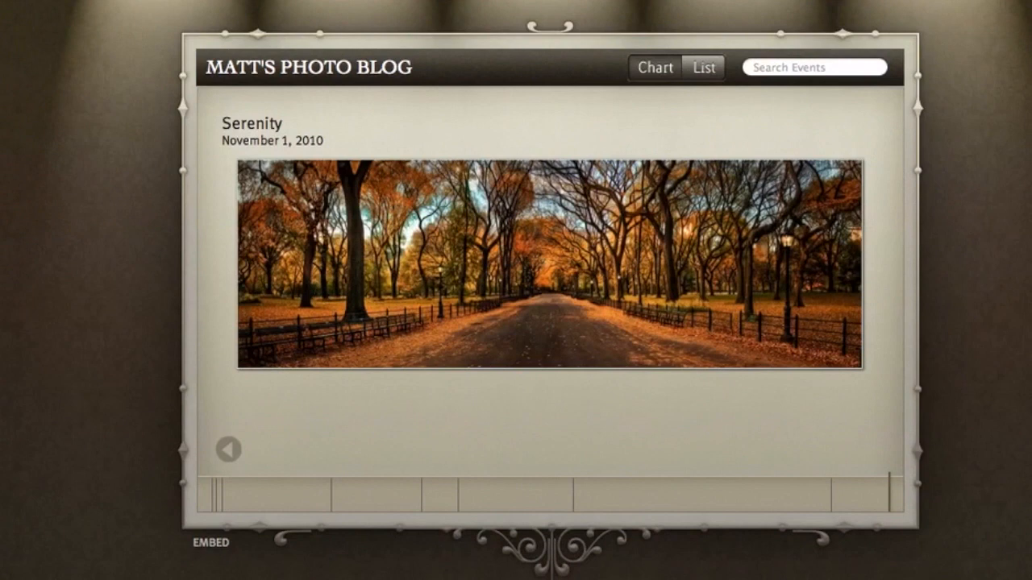